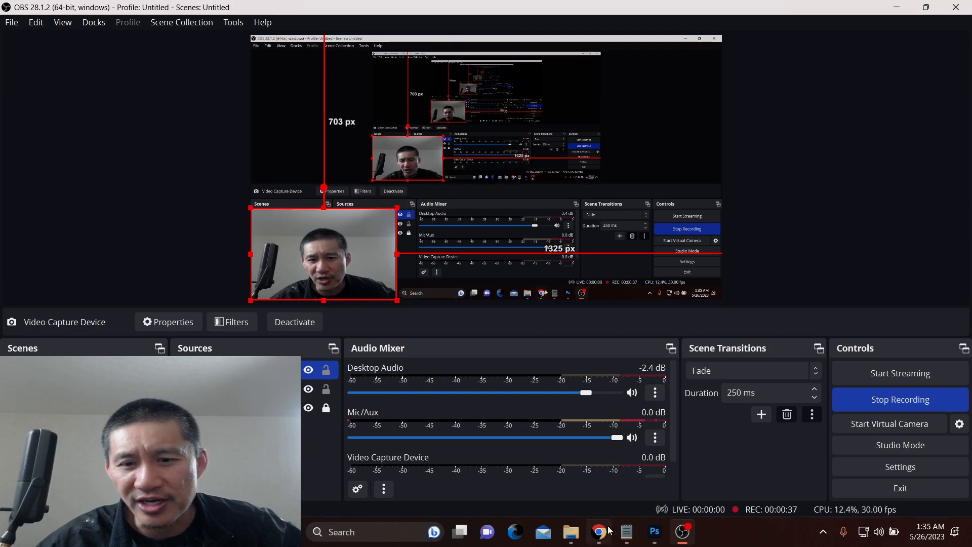
Bring Chrome to the front showing the 'draft list of assets allowed to trade in hong kong' search results.
left_click(597, 532)
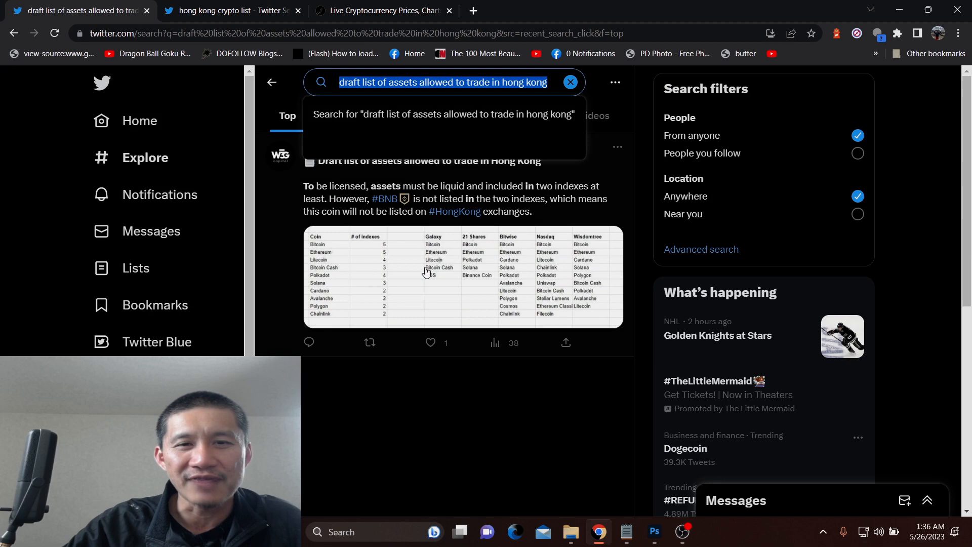
Enlarge the spreadsheet image of permitted coins from the search-result tweet.
left_click(427, 272)
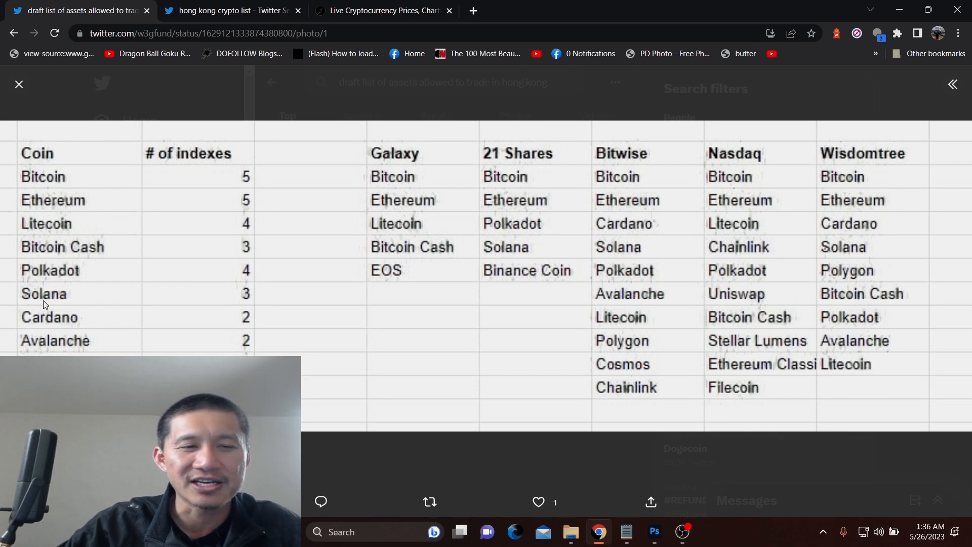
mouse_move(125, 268)
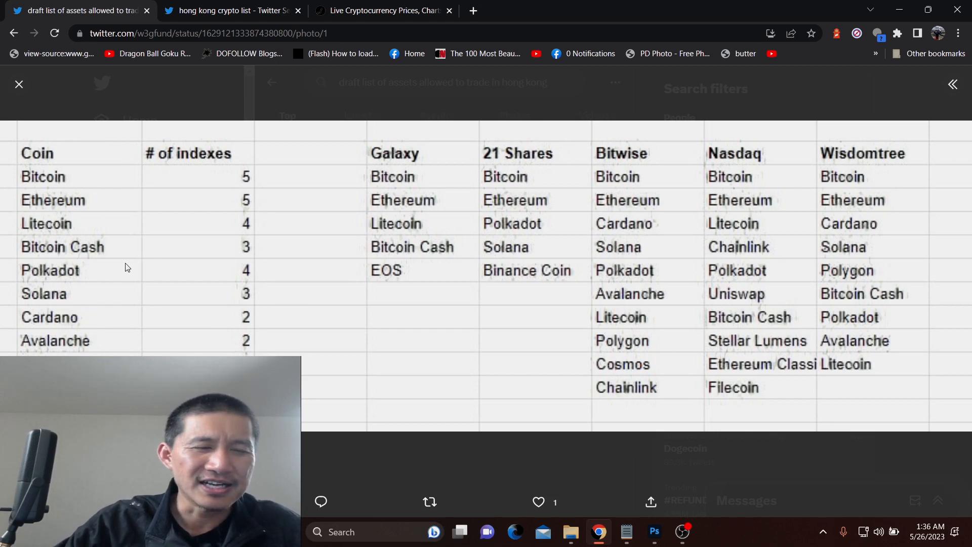
mouse_move(90, 264)
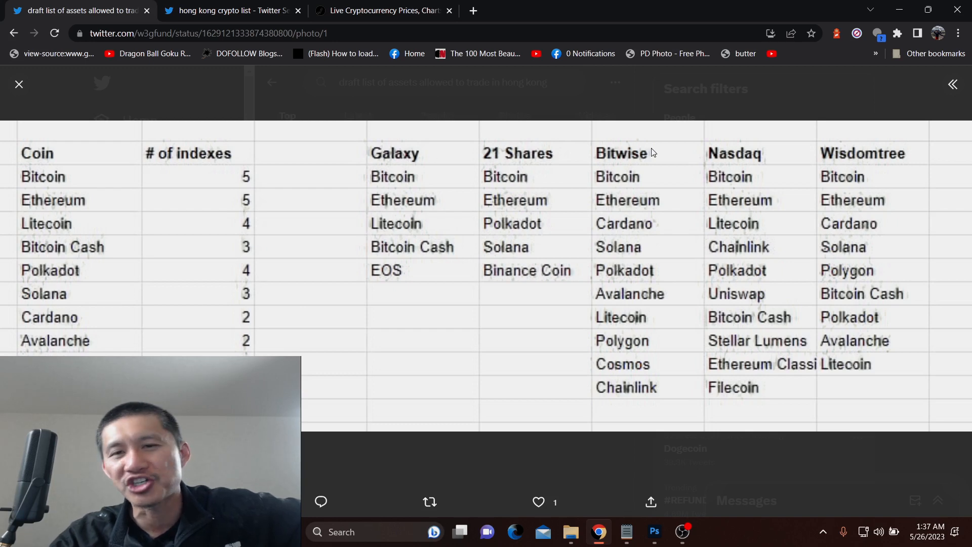
mouse_move(767, 347)
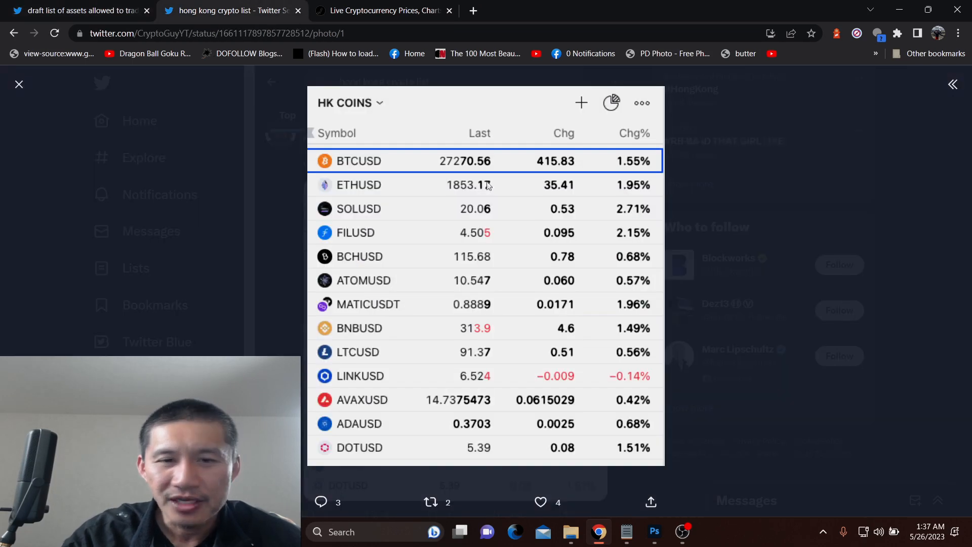
Flip between the five-index spreadsheet and the HK COINS price list images to compare them.
left_click(74, 10)
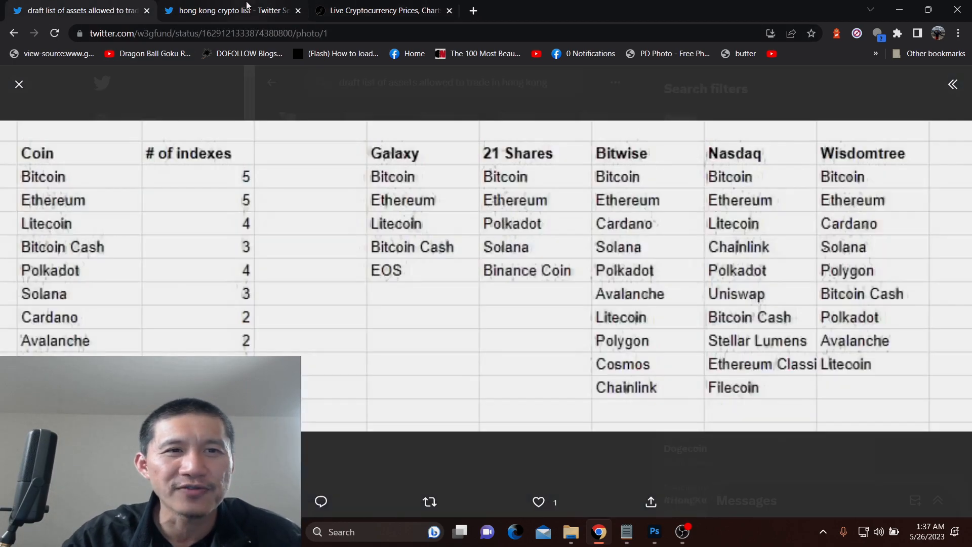
left_click(230, 10)
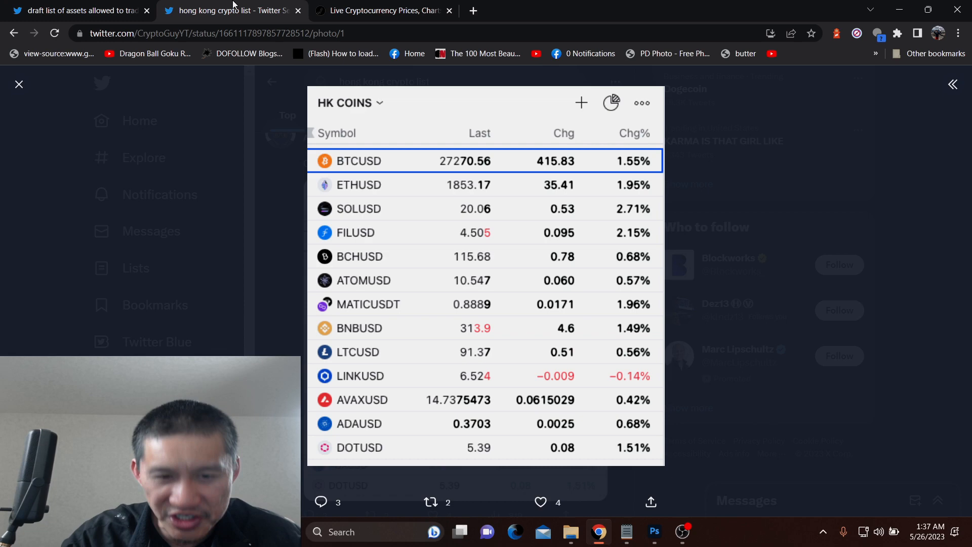
left_click(74, 10)
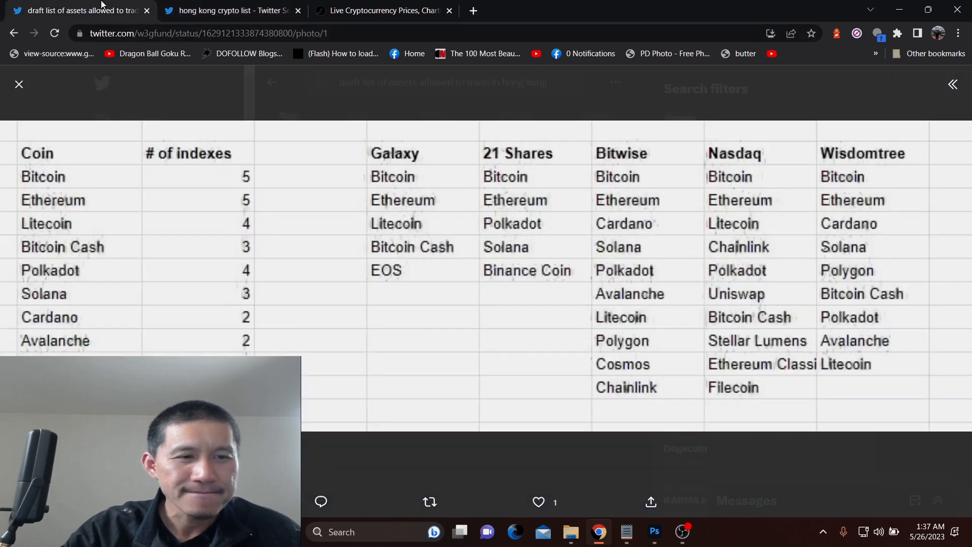
left_click(229, 11)
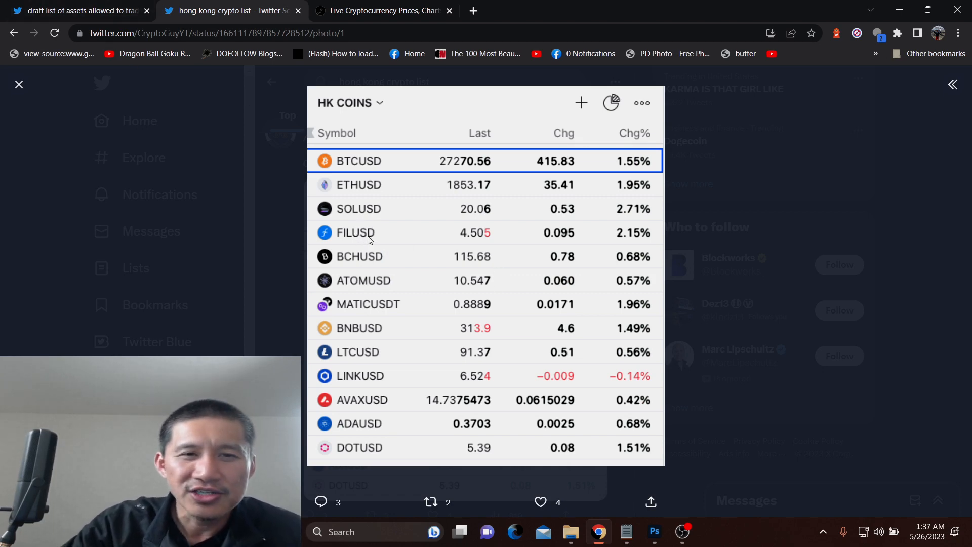
mouse_move(225, 131)
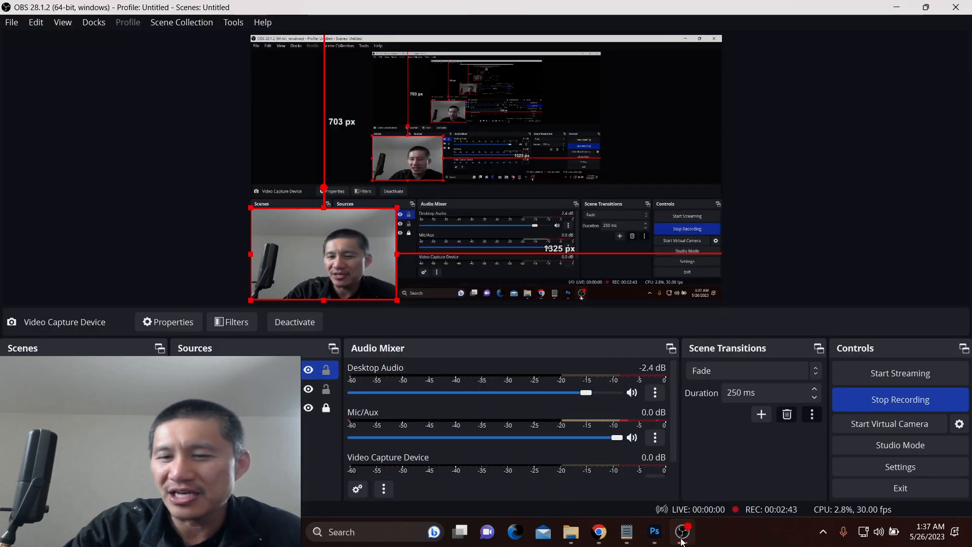
Bring Chrome back and revisit the HK COINS price list image for comparison.
left_click(598, 532)
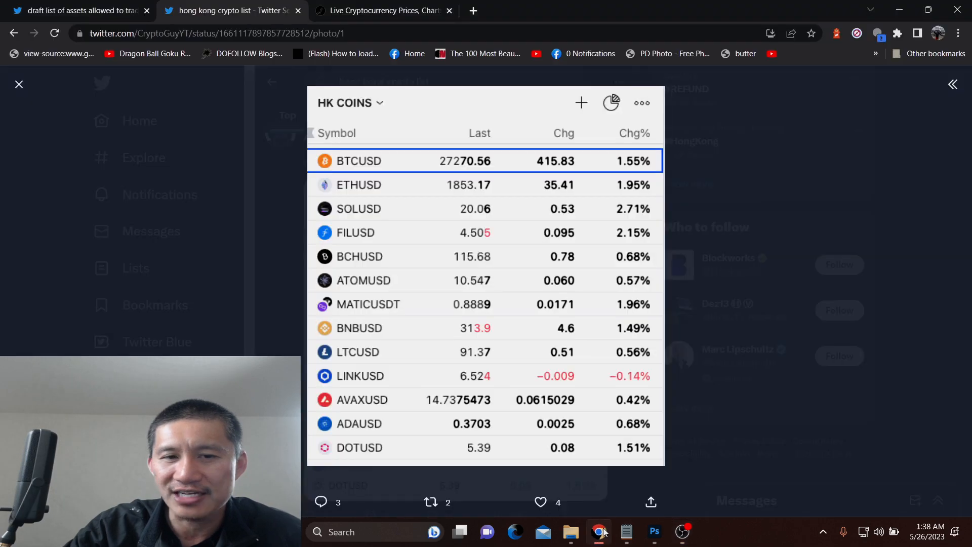
mouse_move(525, 294)
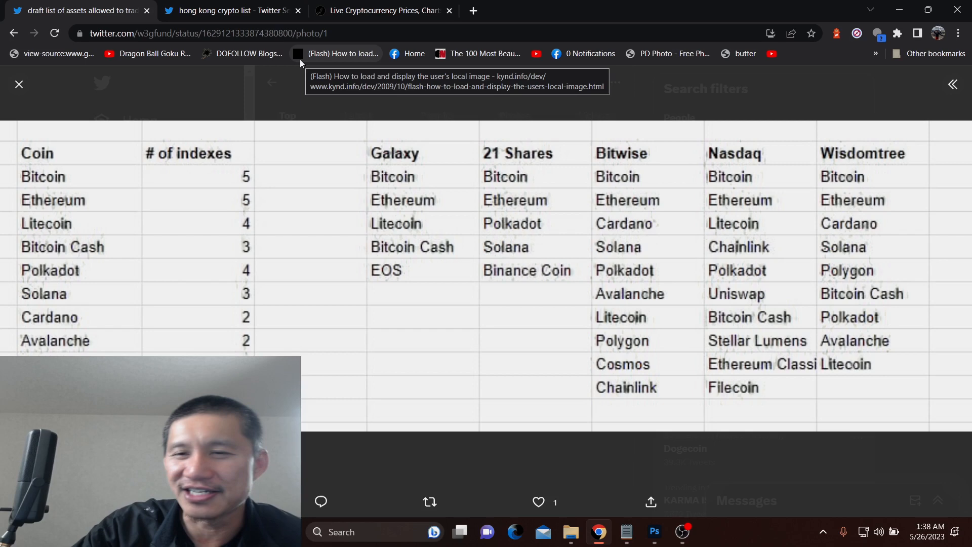
mouse_move(198, 139)
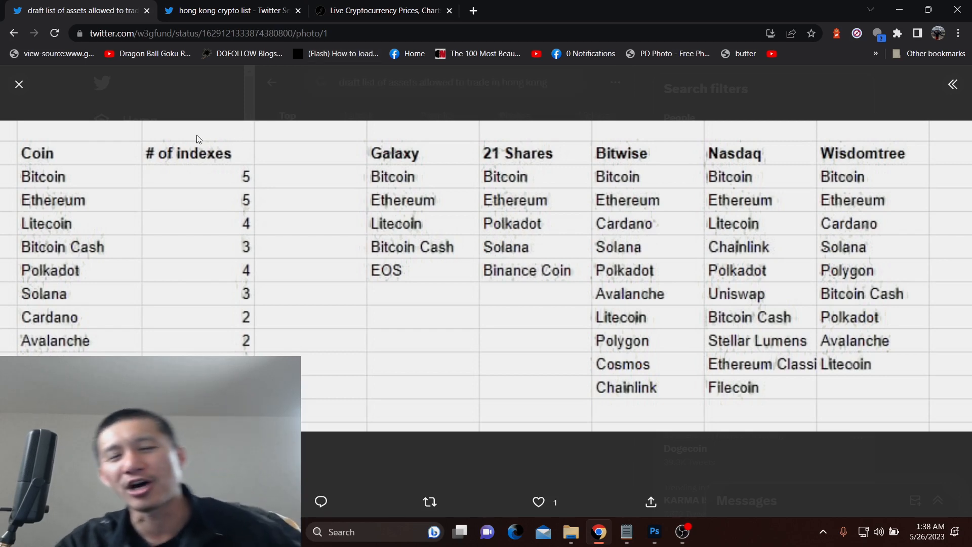
mouse_move(557, 261)
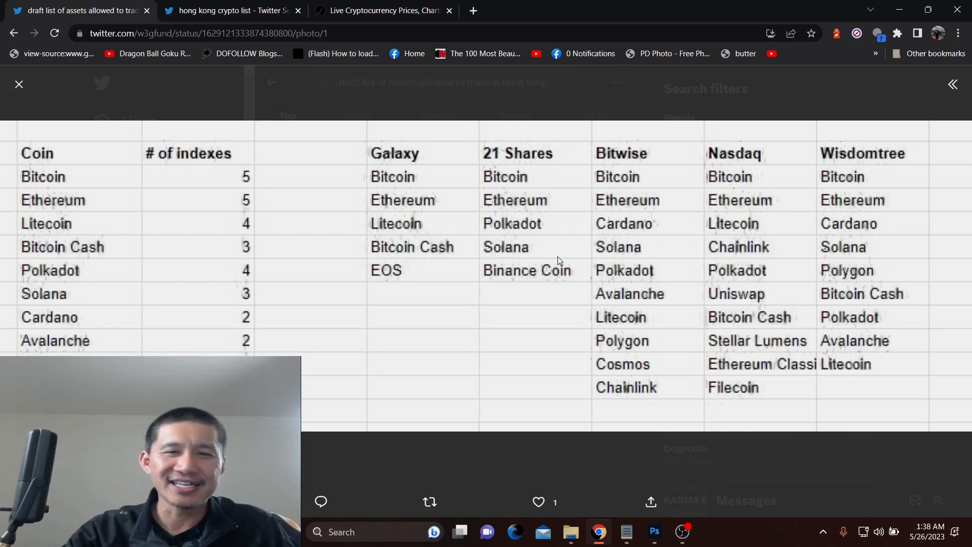
mouse_move(814, 308)
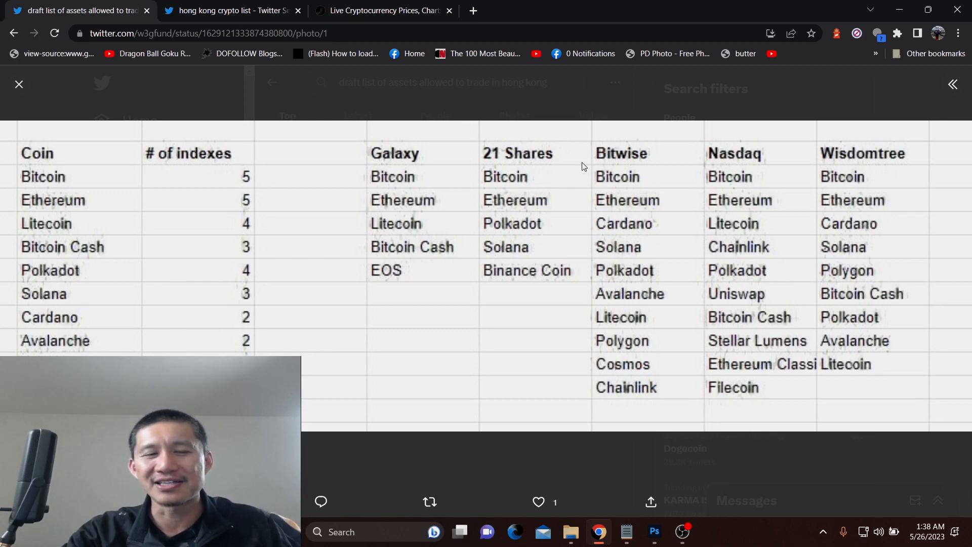
mouse_move(419, 185)
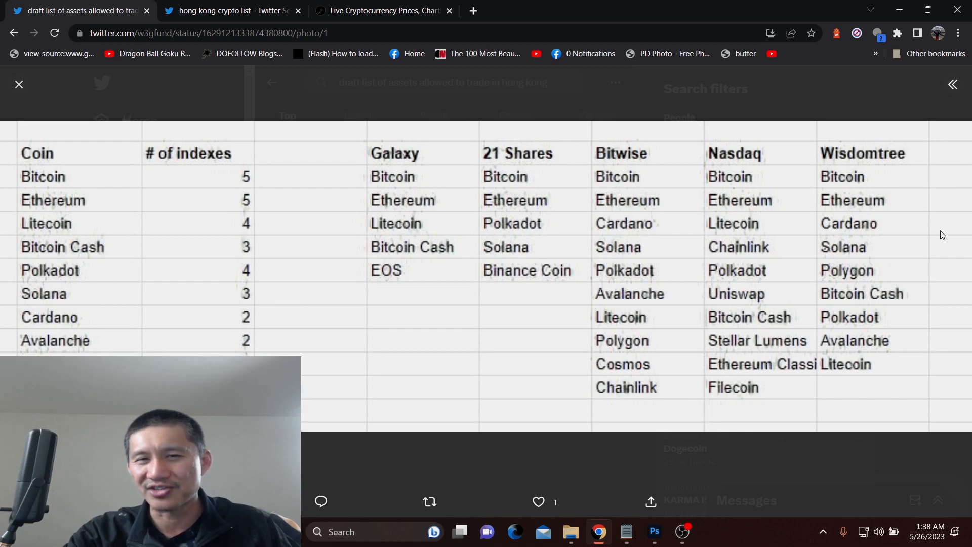
mouse_move(919, 309)
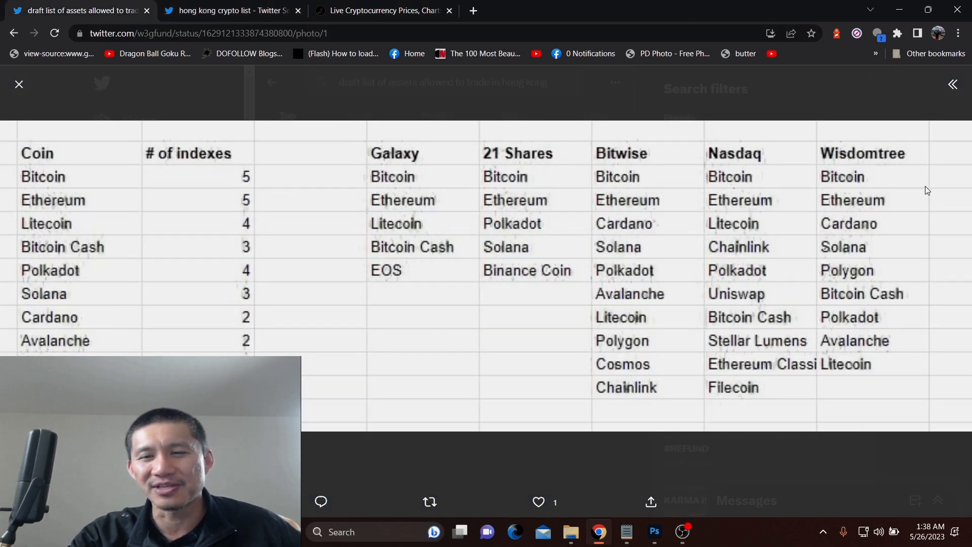
left_click(230, 11)
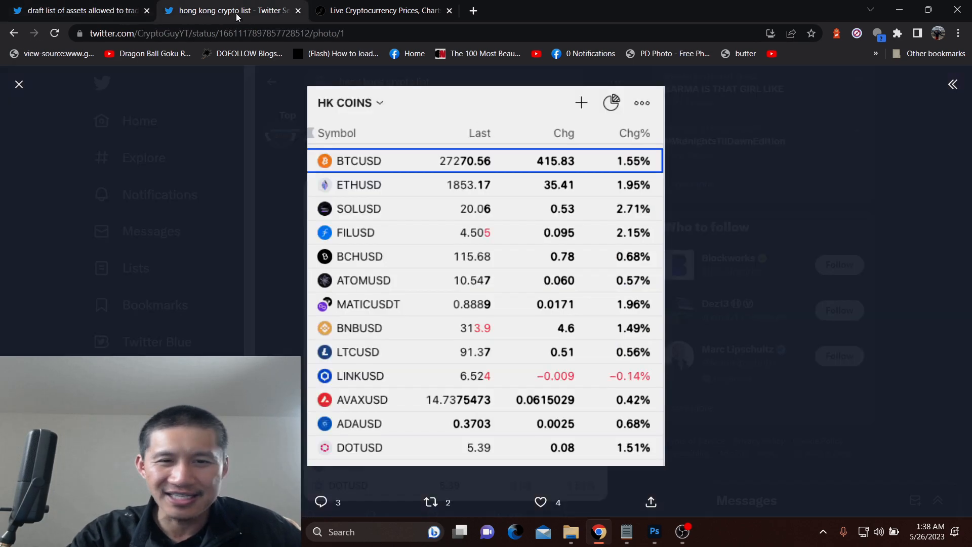
mouse_move(393, 280)
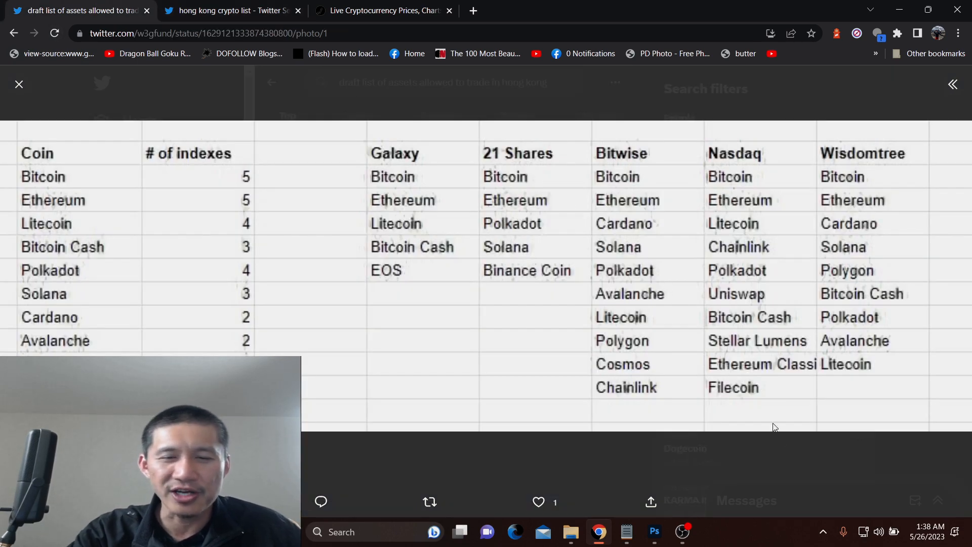
mouse_move(780, 435)
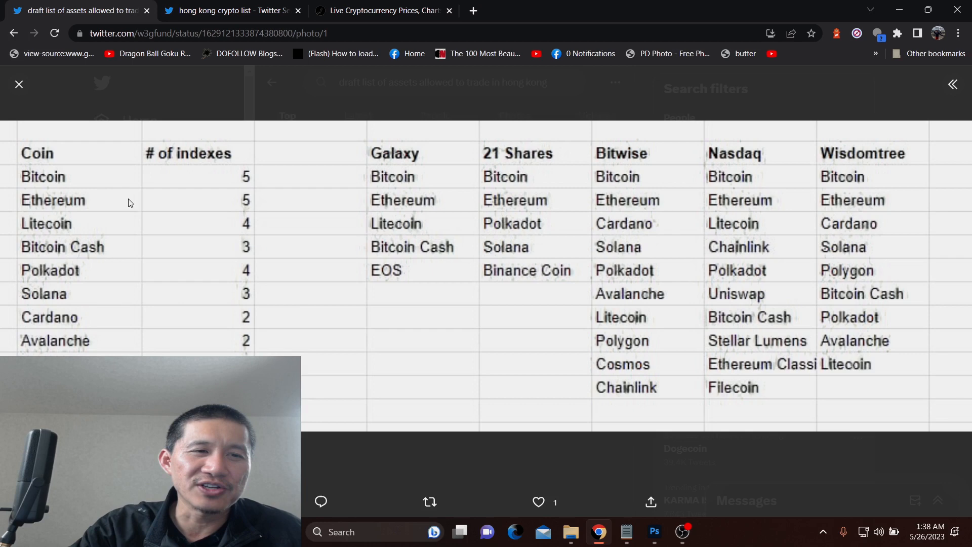
mouse_move(136, 302)
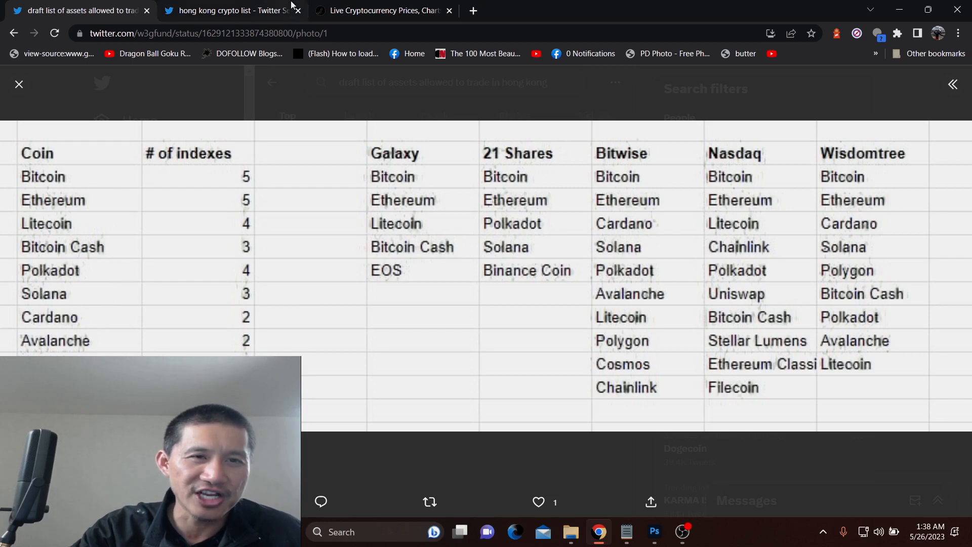
Close the enlarged HK COINS image, returning to the 'hong kong crypto list' search results.
left_click(230, 10)
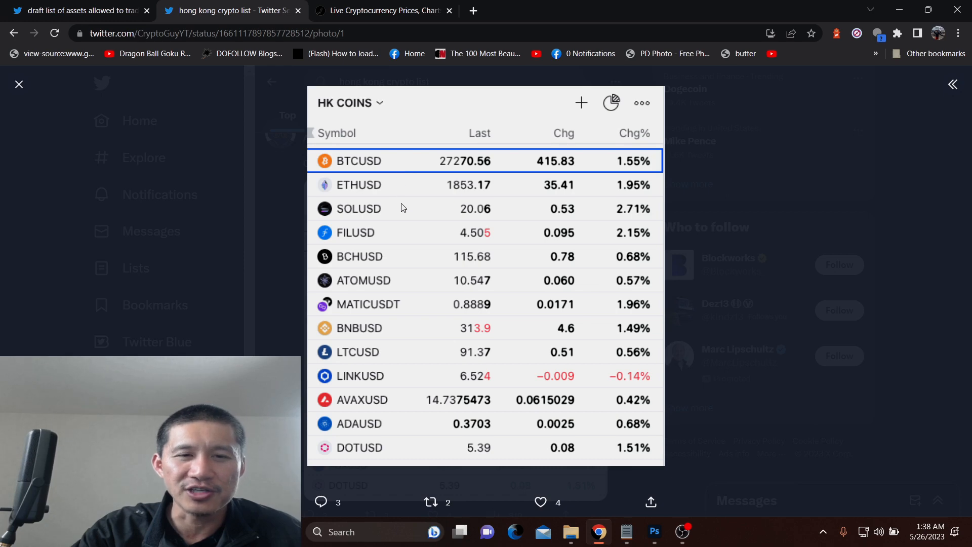
mouse_move(401, 286)
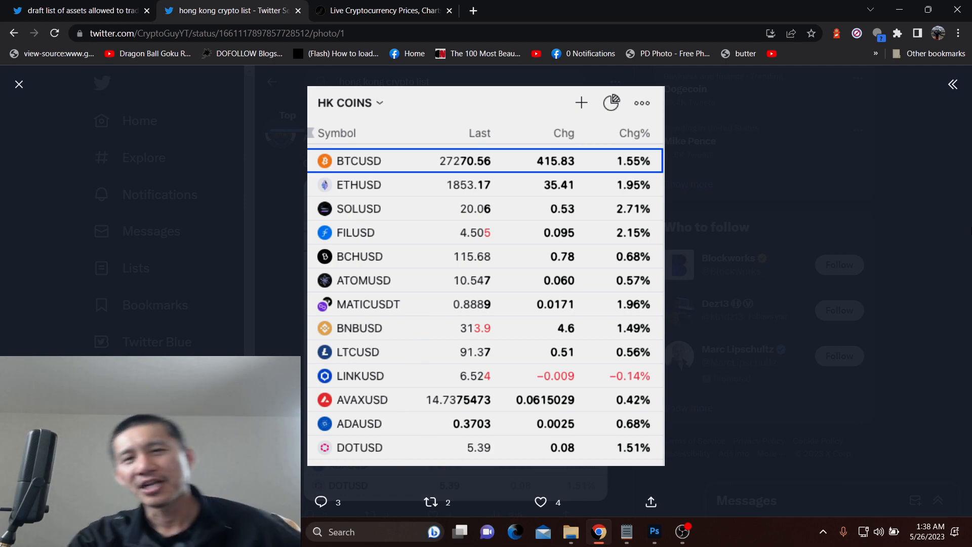
left_click(18, 84)
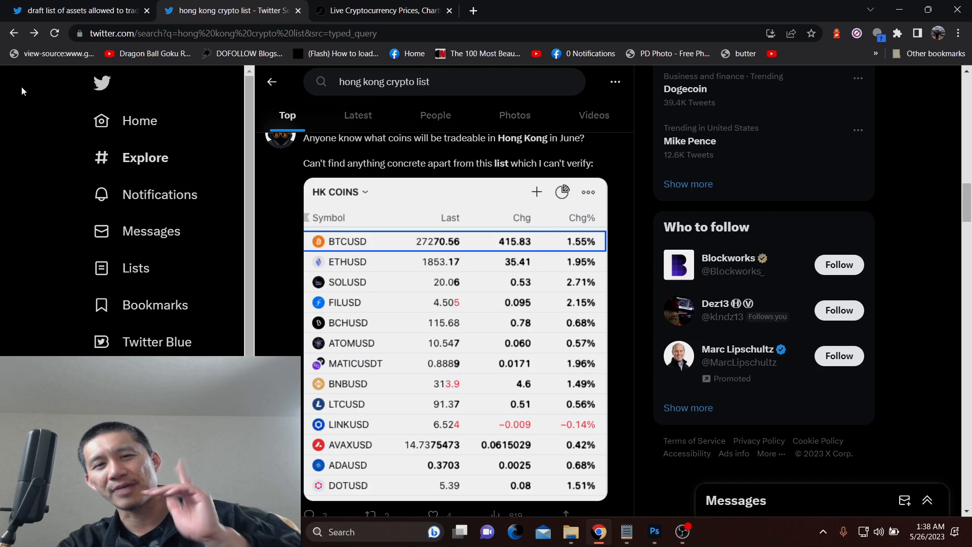
mouse_move(681, 531)
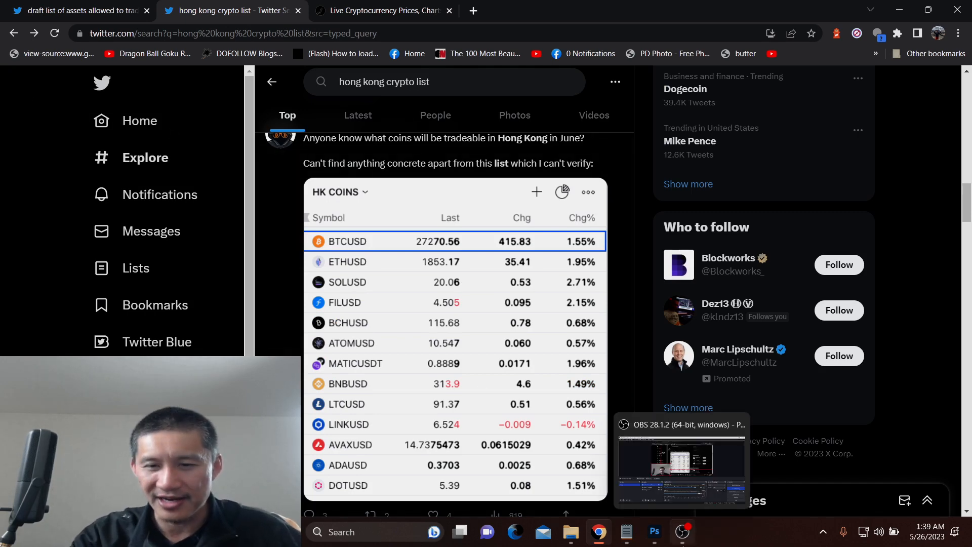